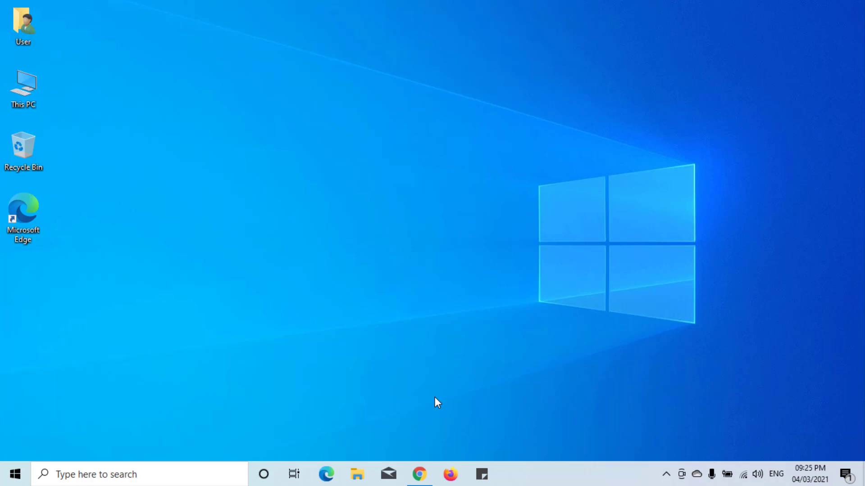
pyautogui.moveTo(331, 195)
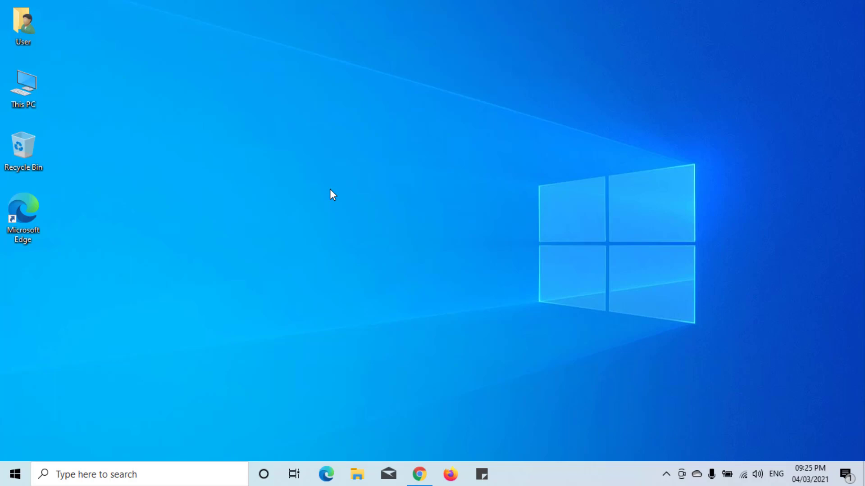
pyautogui.moveTo(457, 200)
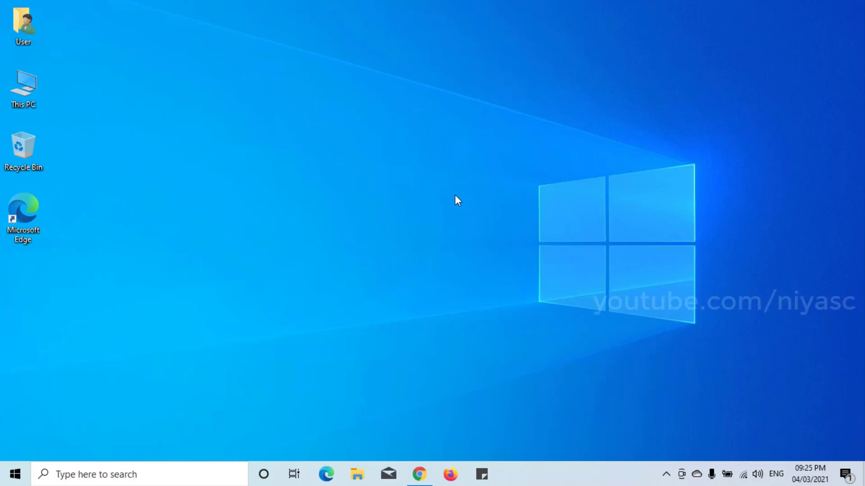
# Launch Google Chrome from the taskbar to reach the Ventoy download page.
pyautogui.click(419, 475)
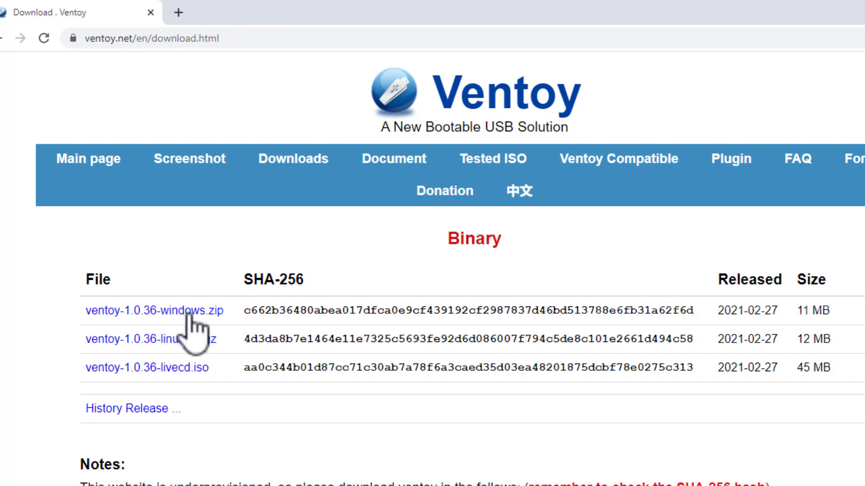
# Download ventoy-1.0.36-windows.zip from the GitHub release assets and save it to the Desktop.
pyautogui.click(149, 309)
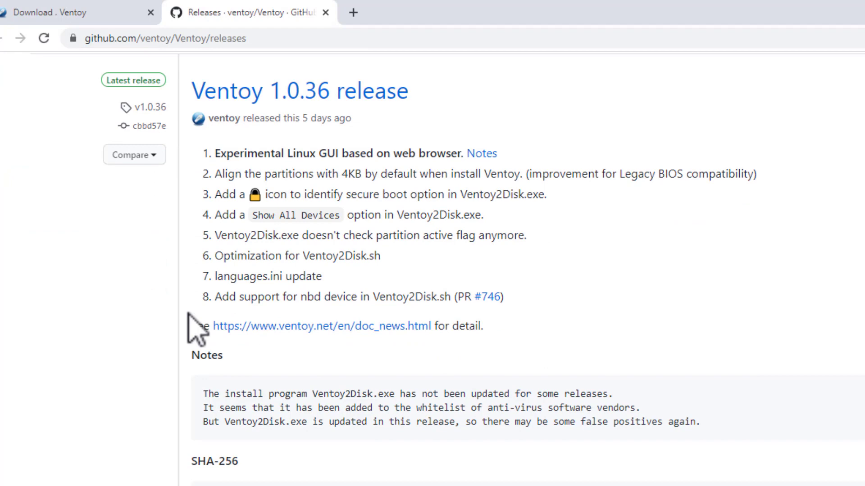
pyautogui.scroll(-3)
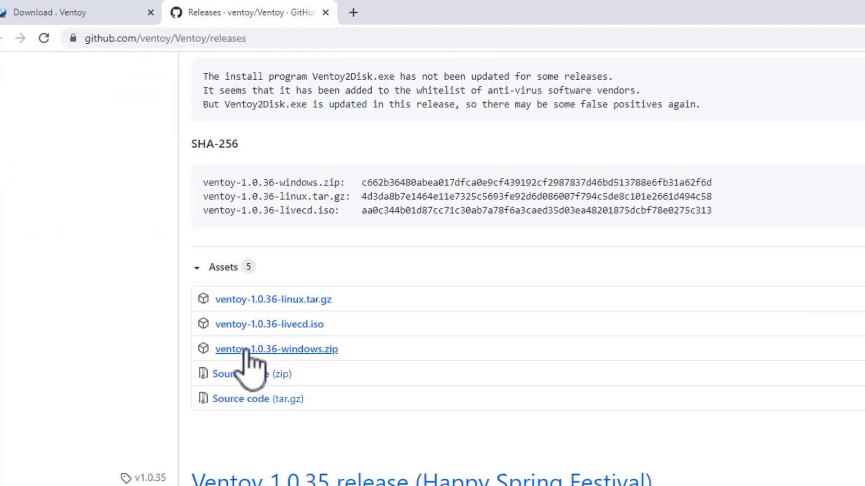
pyautogui.click(277, 349)
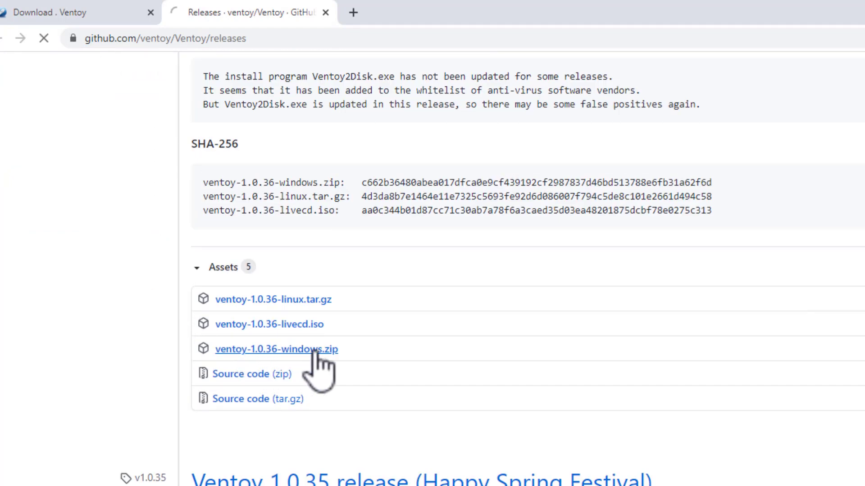
pyautogui.click(277, 349)
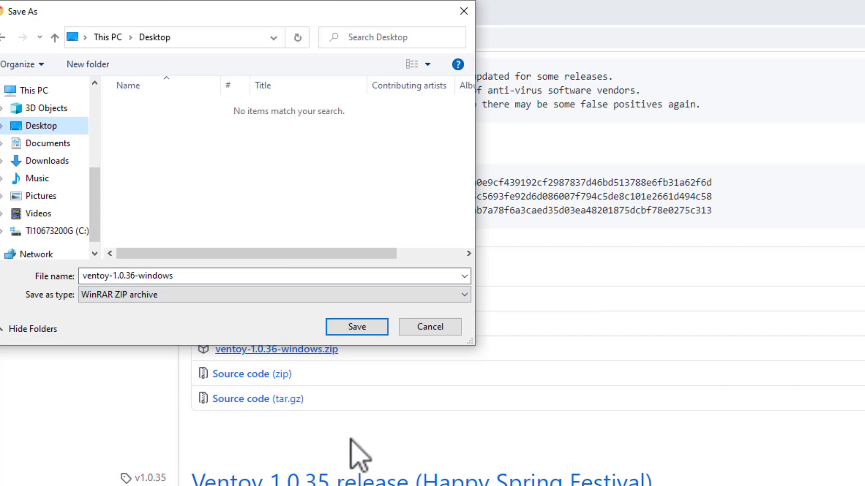
pyautogui.click(357, 326)
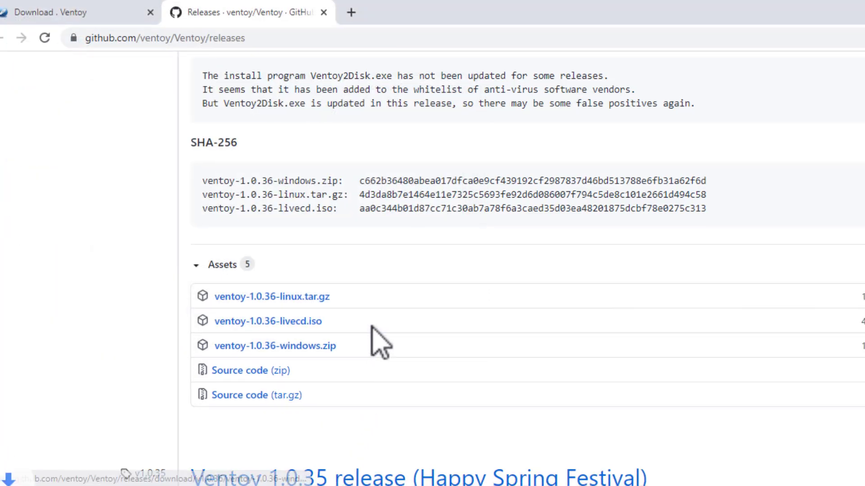
pyautogui.click(274, 346)
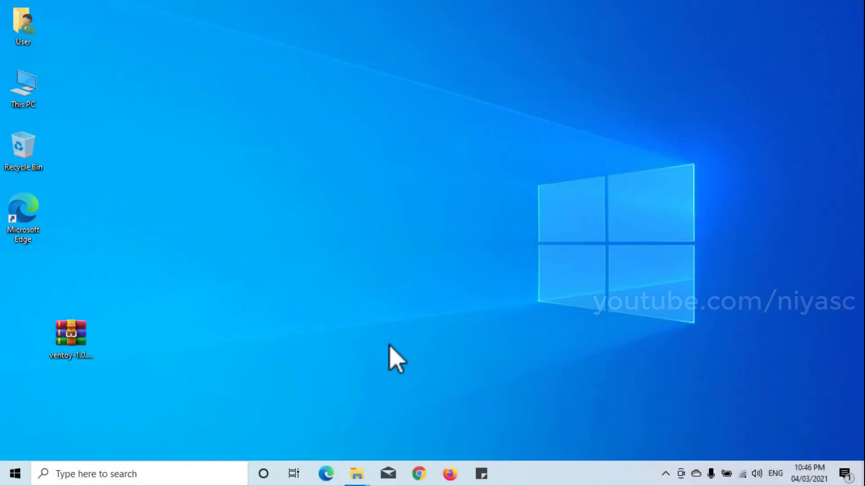
pyautogui.moveTo(110, 356)
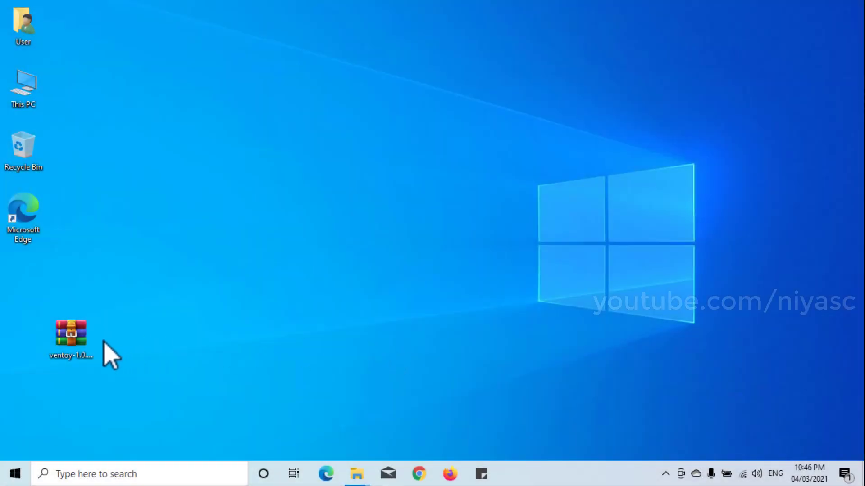
# Extract the zip with WinRAR into a ventoy-1.0.36-windows folder on the Desktop.
pyautogui.rightClick(70, 335)
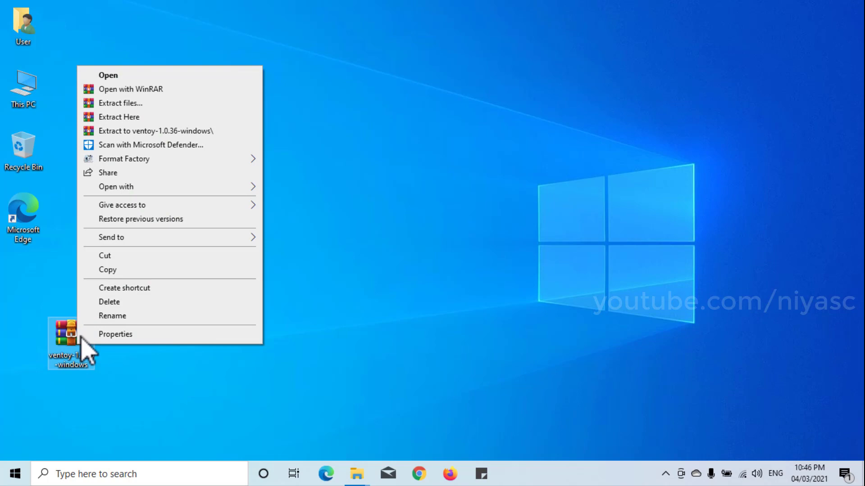
pyautogui.click(121, 103)
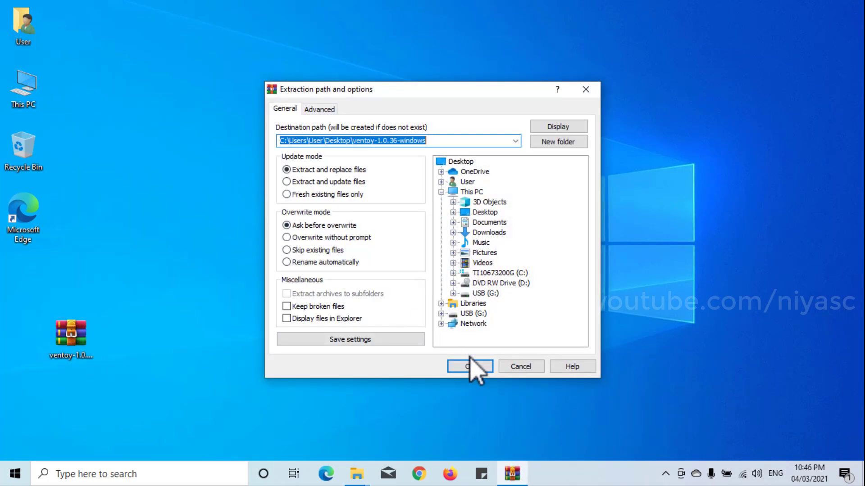
pyautogui.click(469, 367)
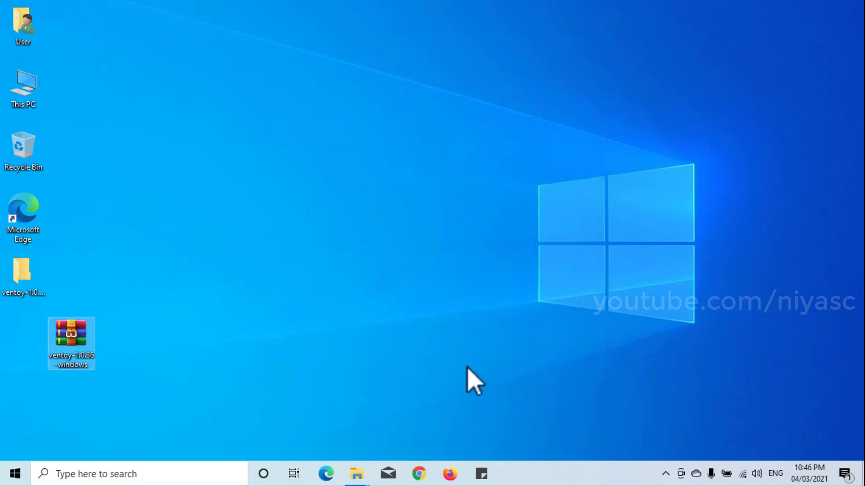
pyautogui.moveTo(184, 353)
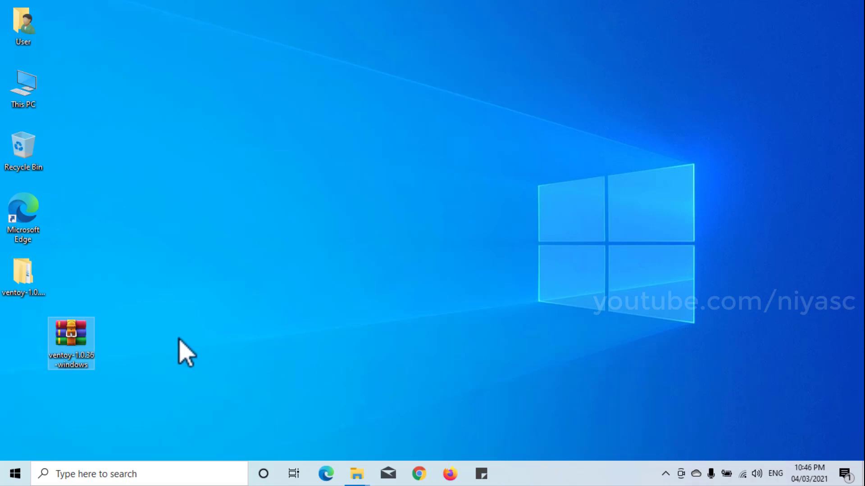
# Go into ventoy-1.0.36-windows > ventoy-1.0.36 and launch Ventoy2Disk.exe.
pyautogui.doubleClick(24, 276)
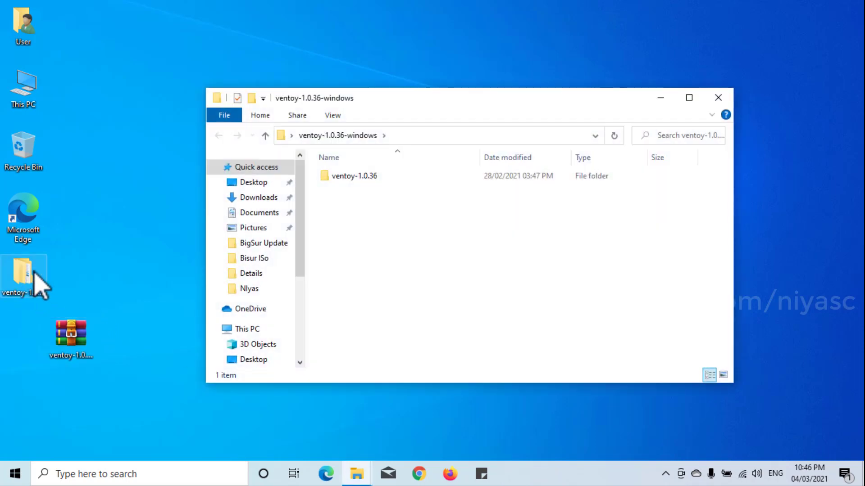
pyautogui.doubleClick(355, 176)
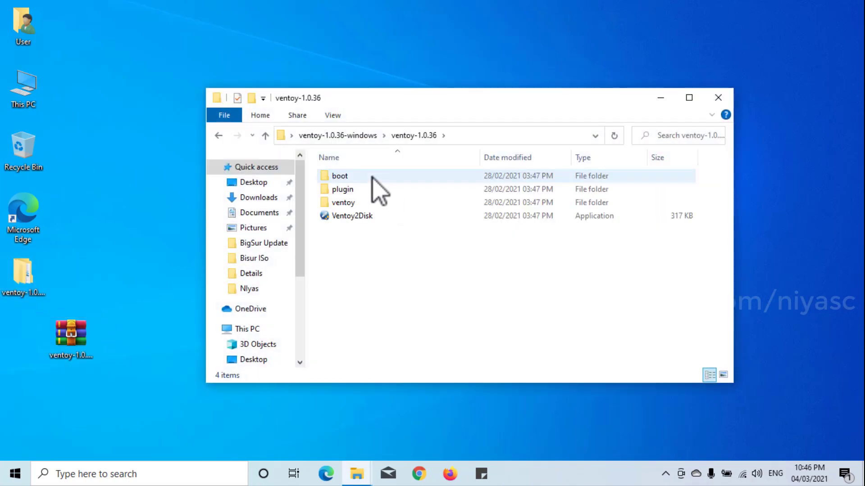
pyautogui.click(351, 215)
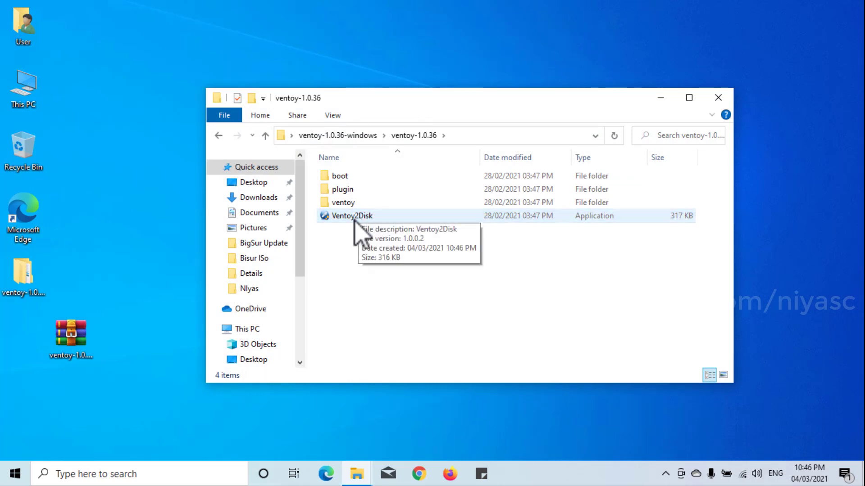
pyautogui.doubleClick(351, 215)
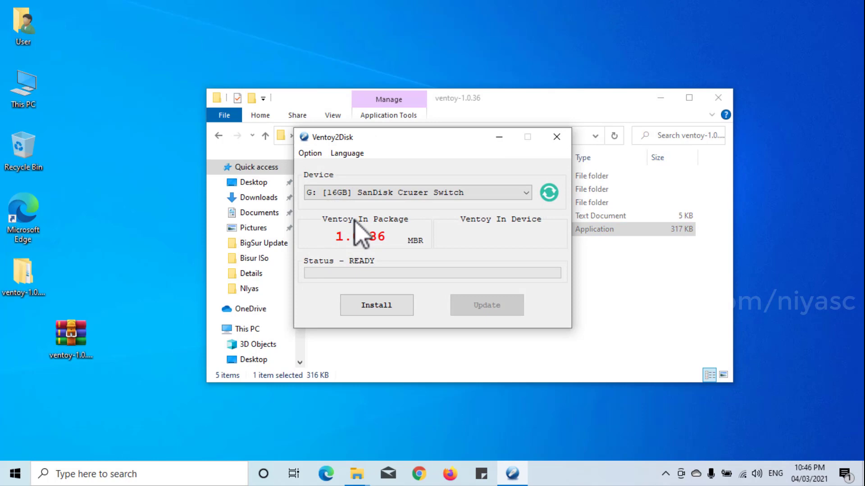
# Select the G: SanDisk Cruzer Switch drive and install Ventoy, accepting both format warnings.
pyautogui.click(718, 98)
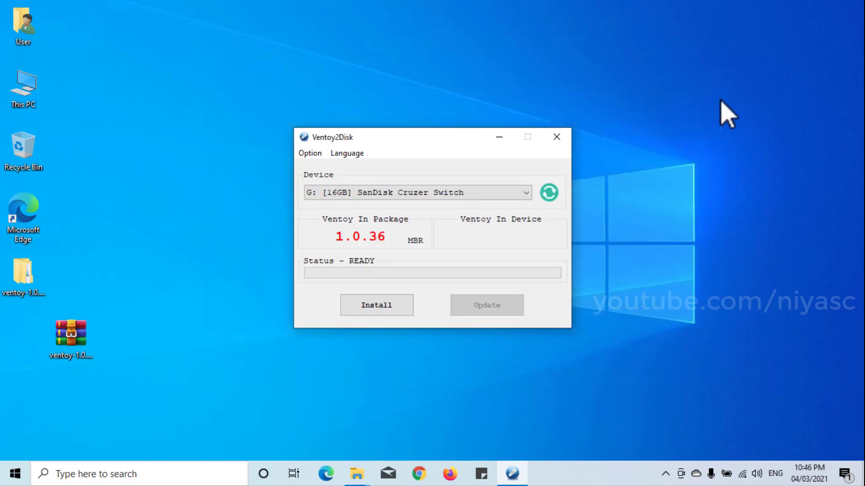
pyautogui.click(525, 192)
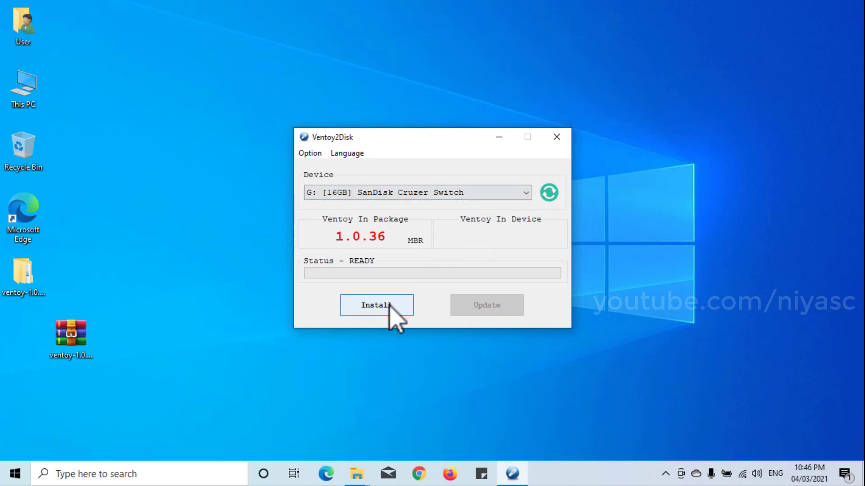
pyautogui.click(377, 305)
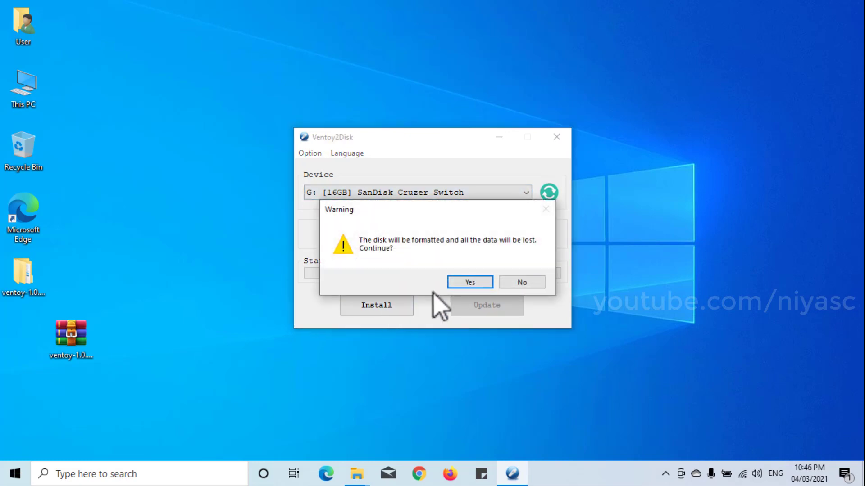
pyautogui.click(468, 282)
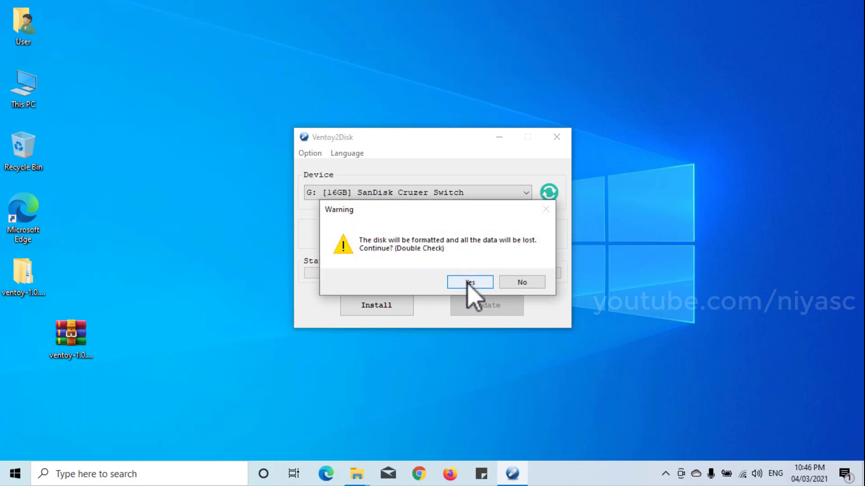
pyautogui.click(470, 282)
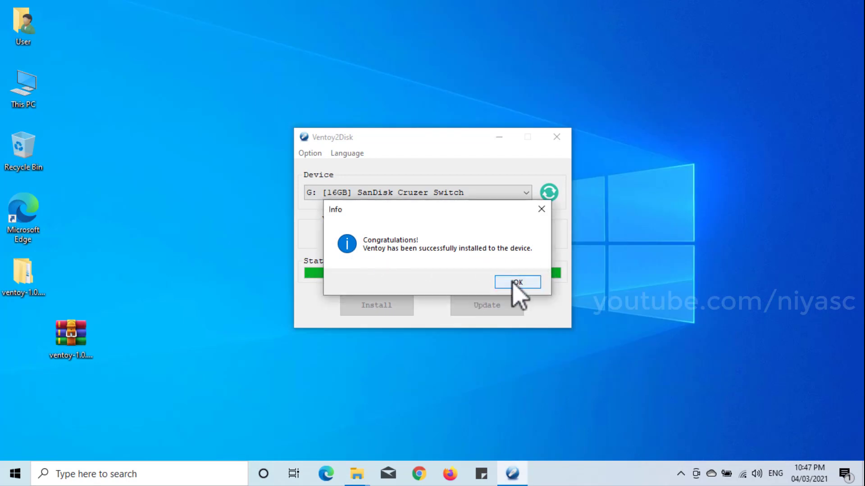
# Acknowledge the successful installation and close the Ventoy2Disk installer.
pyautogui.click(516, 282)
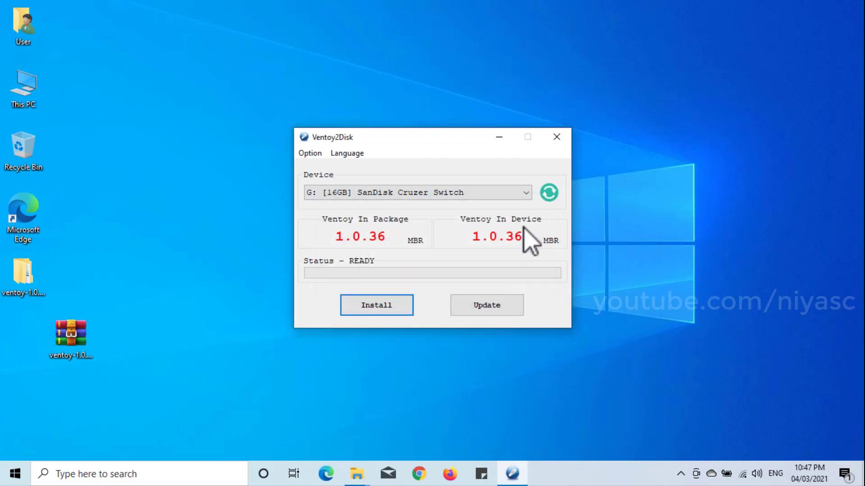
pyautogui.click(556, 136)
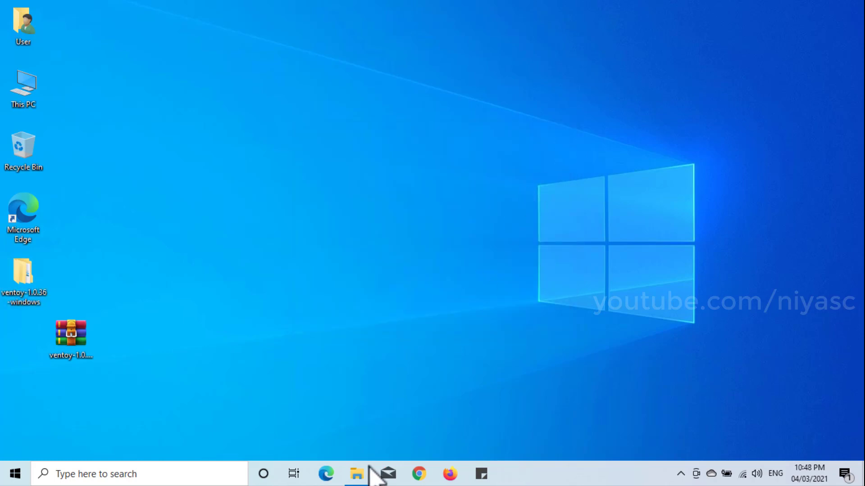
# Copy all three ISOs from Downloaded ISO onto the Ventoy (G:) drive, then close its window.
pyautogui.click(356, 474)
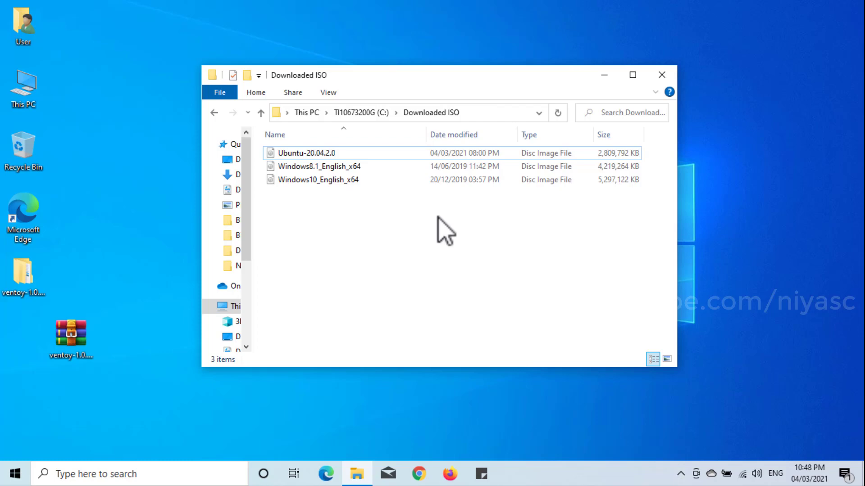
pyautogui.press('ctrl+a')
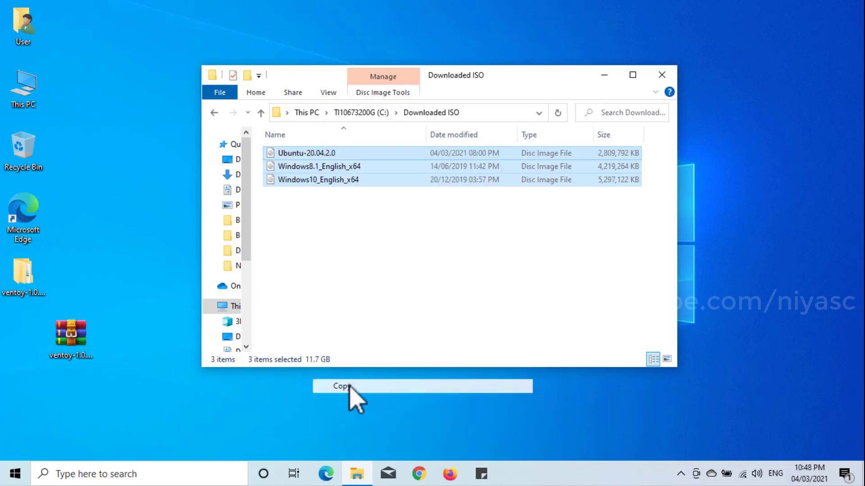
pyautogui.doubleClick(24, 88)
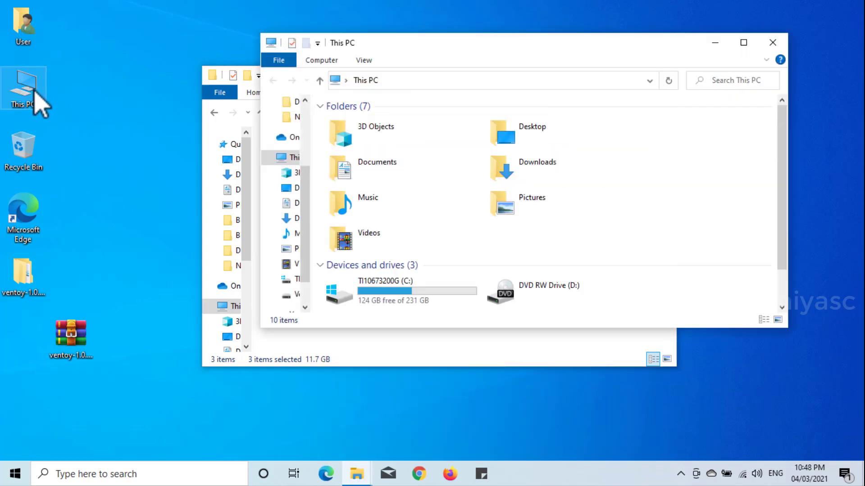
pyautogui.click(392, 293)
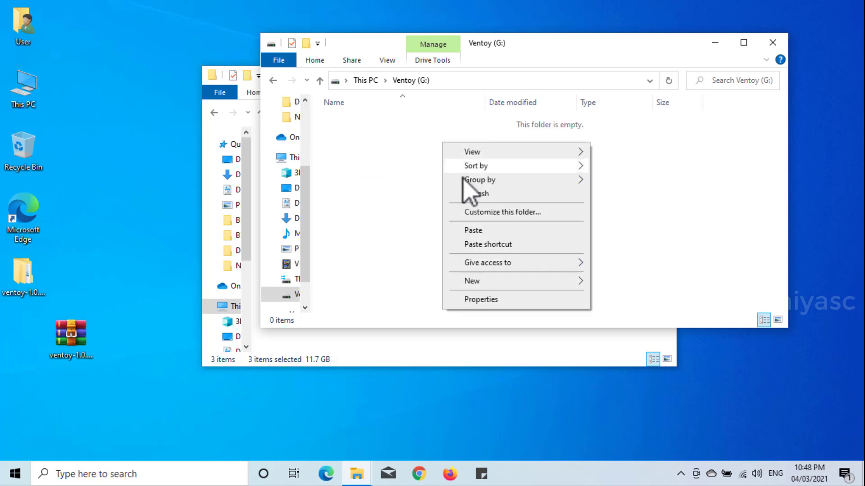
pyautogui.click(477, 245)
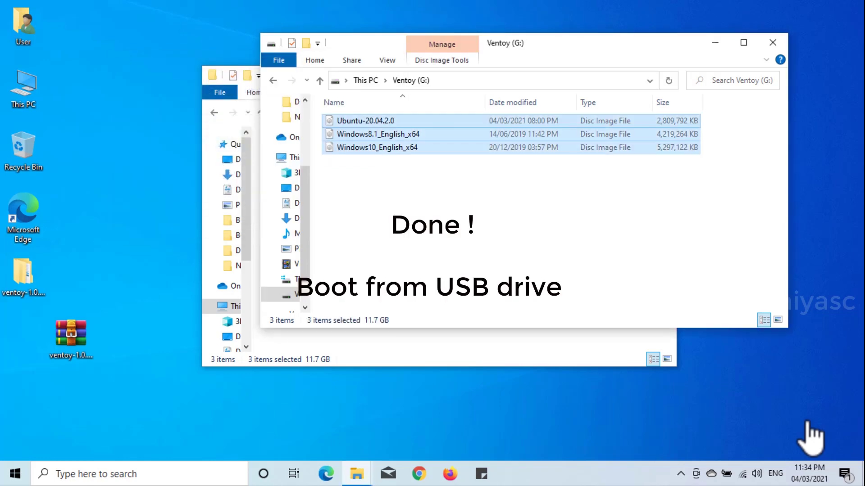
pyautogui.moveTo(447, 232)
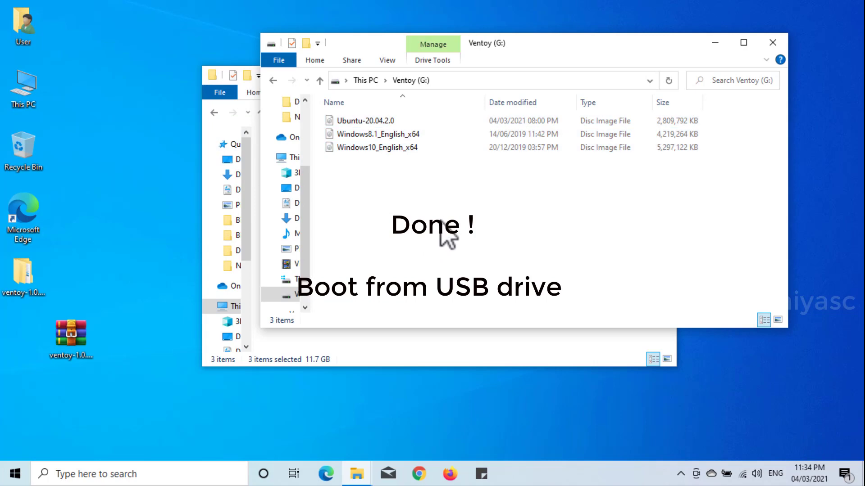
pyautogui.moveTo(772, 43)
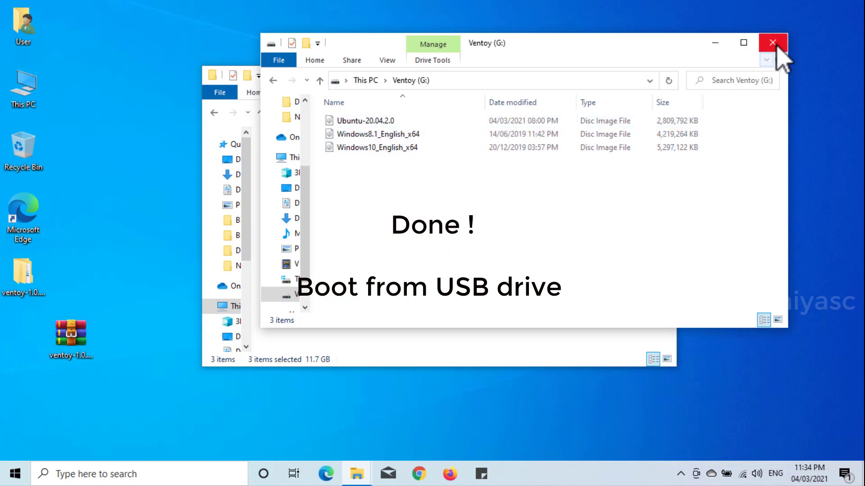
pyautogui.click(771, 43)
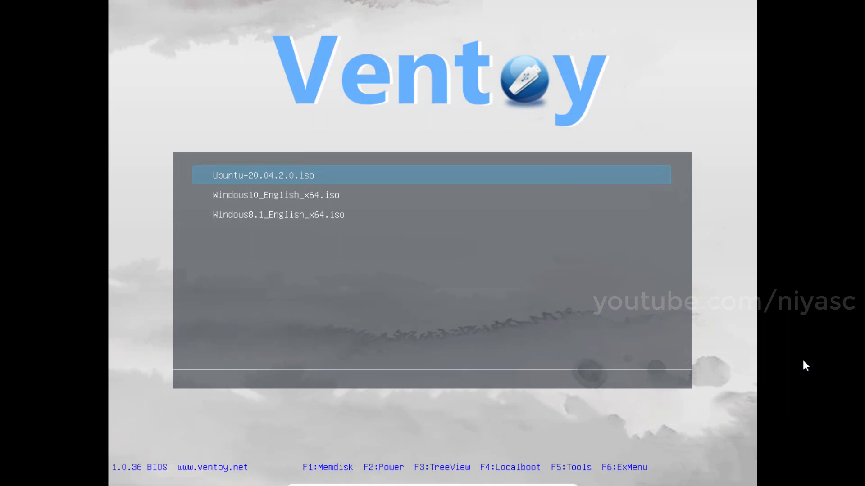
# Move the highlight between the Ubuntu and Windows 10 entries in the Ventoy boot menu.
pyautogui.press('Down')
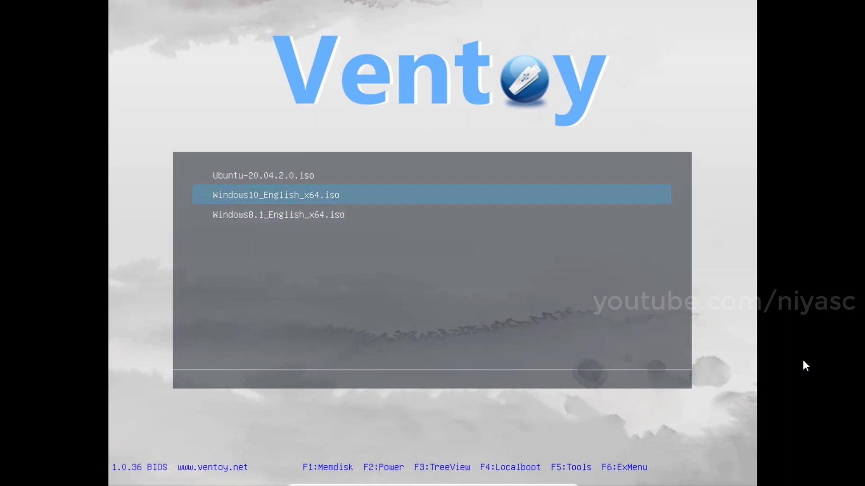
pyautogui.press('Up')
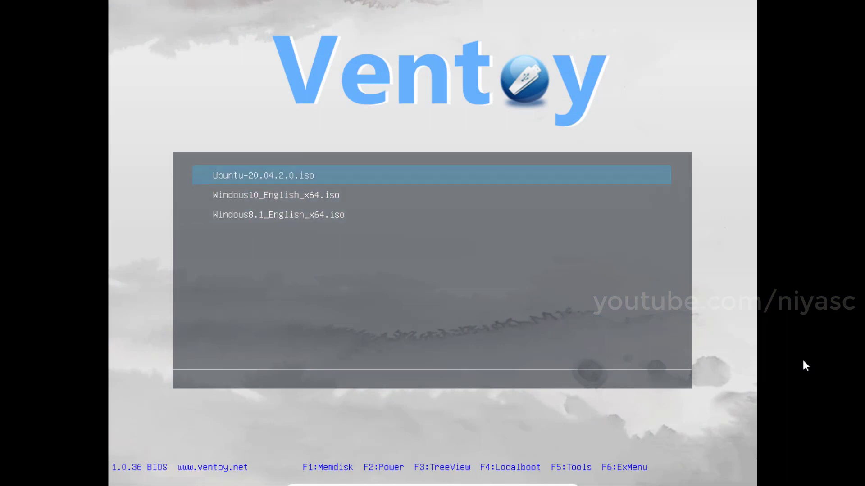
pyautogui.press('Down')
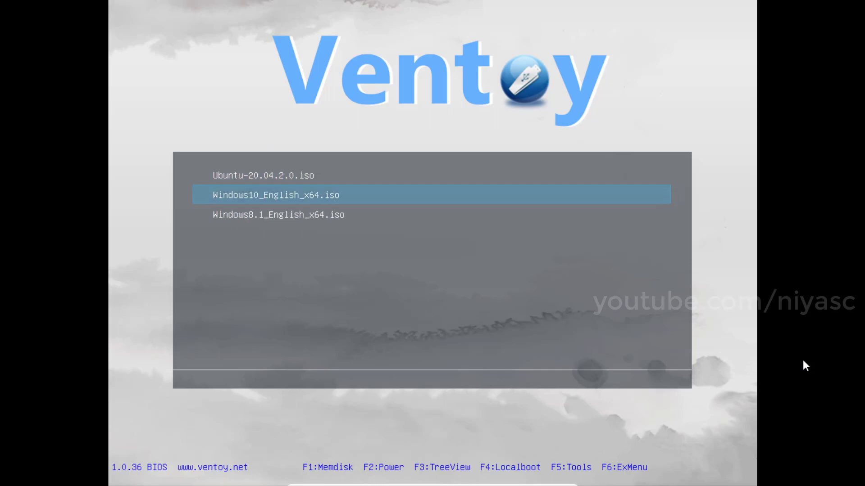